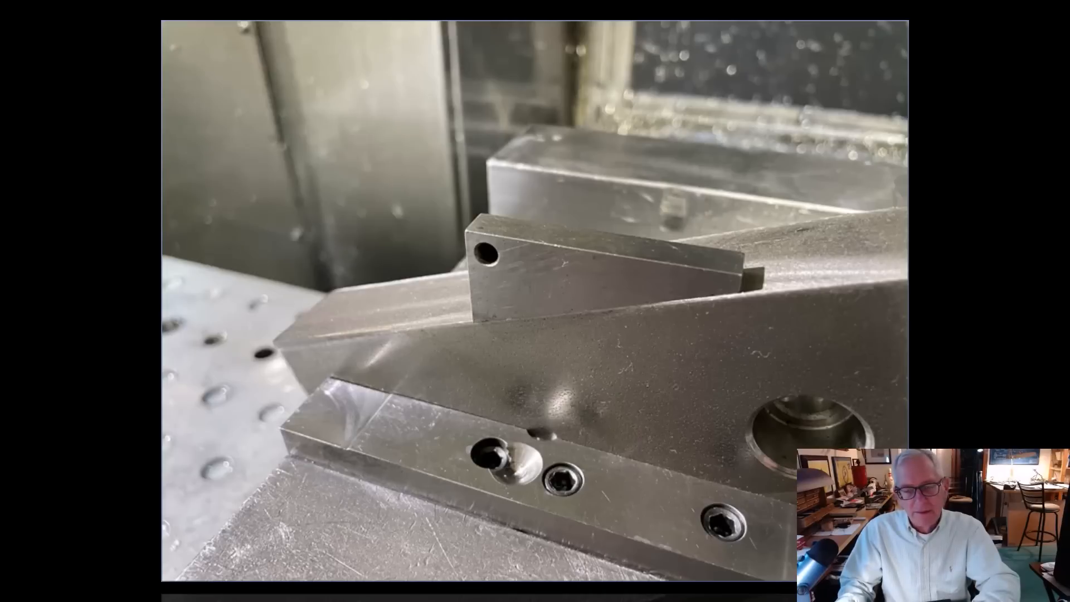
pyautogui.moveTo(388, 222)
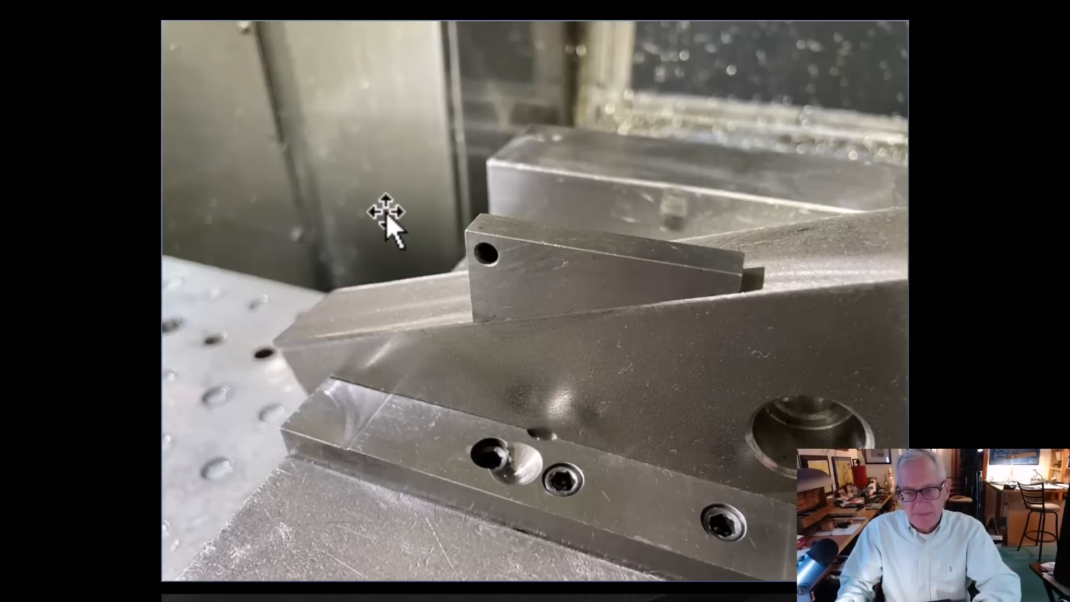
pyautogui.moveTo(665, 358)
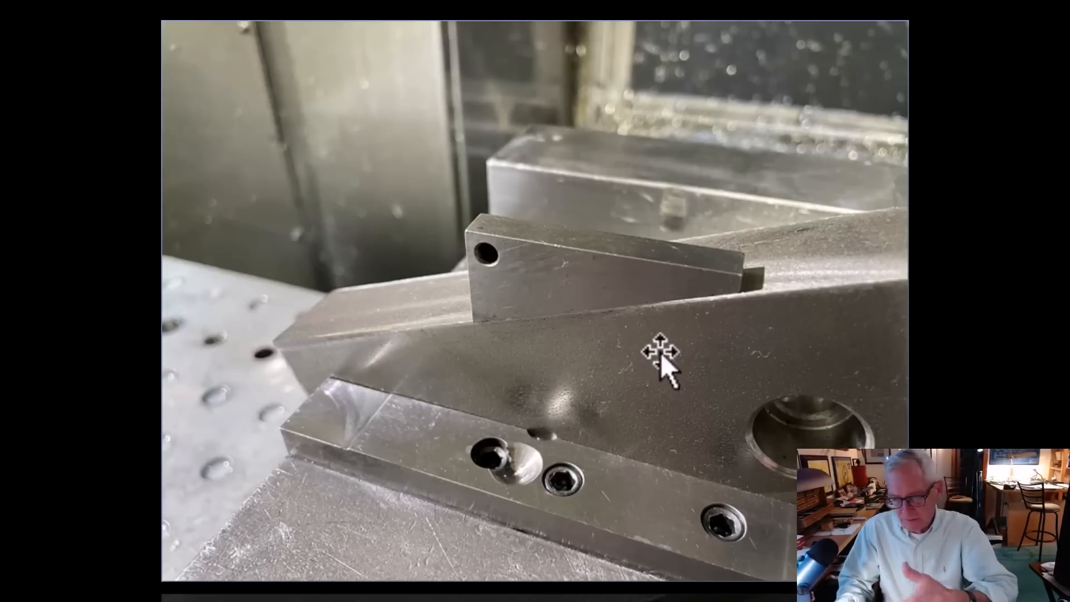
pyautogui.moveTo(823, 348)
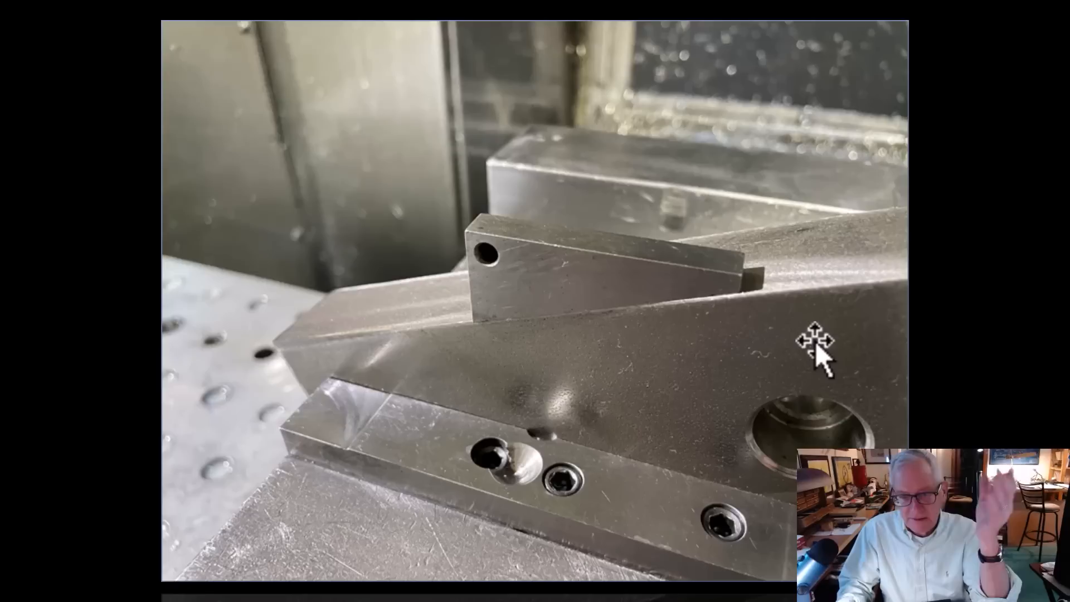
pyautogui.moveTo(785, 335)
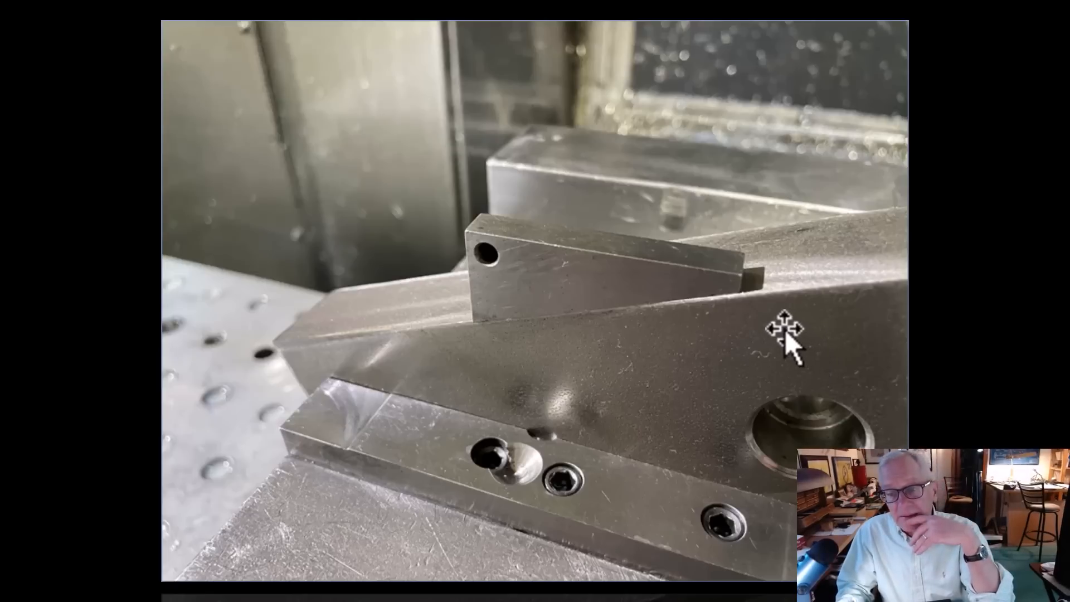
pyautogui.moveTo(615, 283)
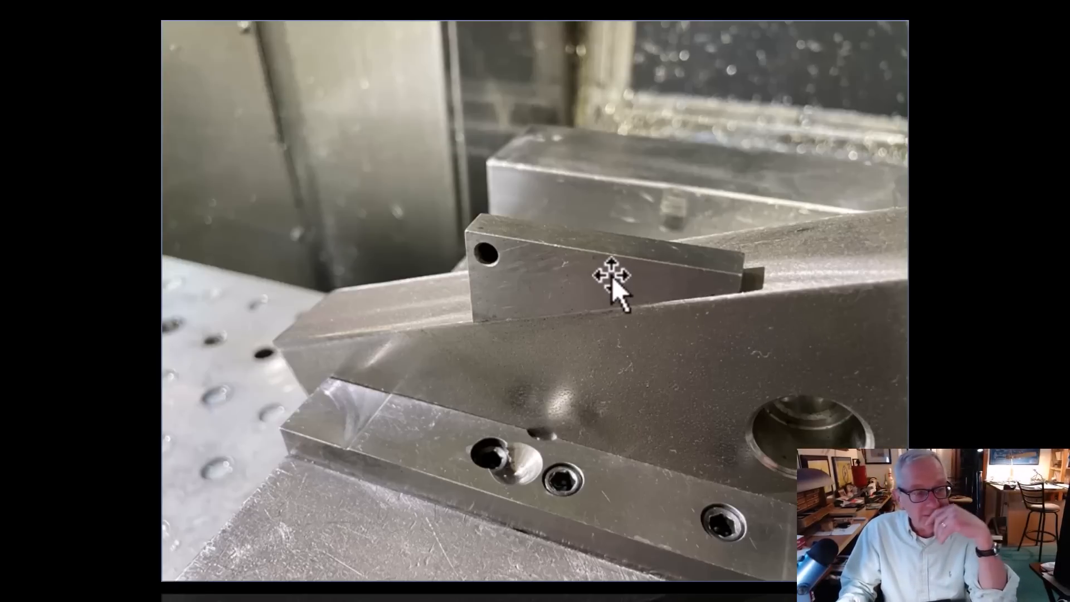
pyautogui.moveTo(612, 280)
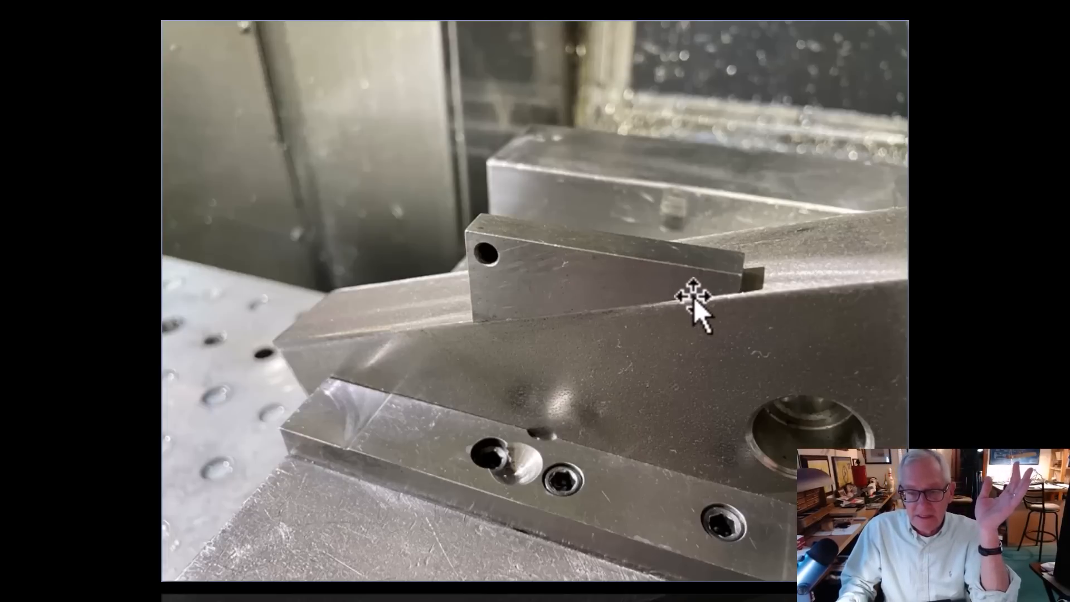
pyautogui.moveTo(533, 321)
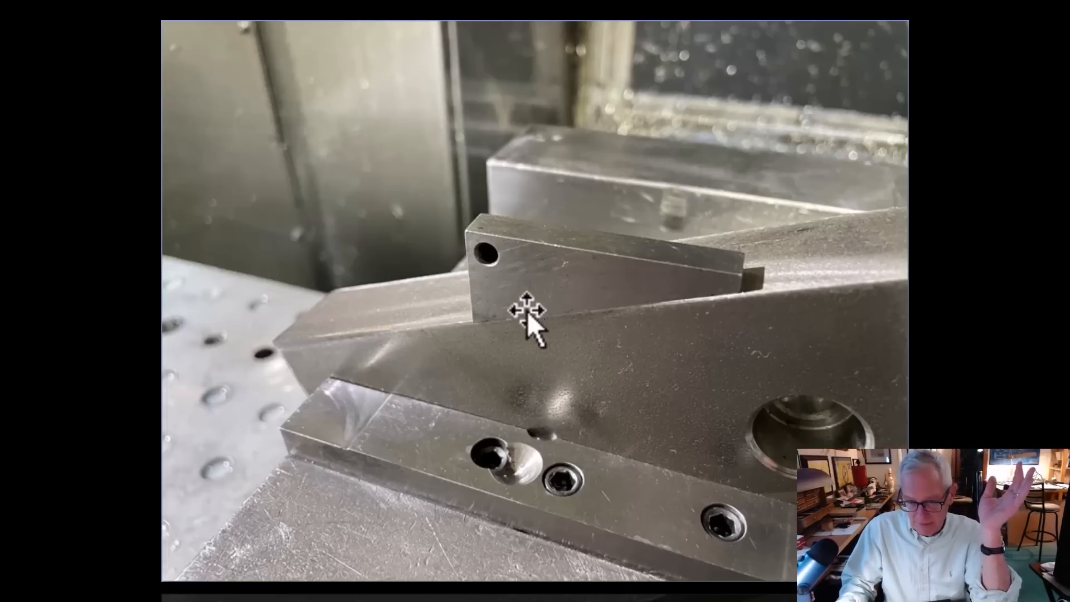
pyautogui.moveTo(617, 289)
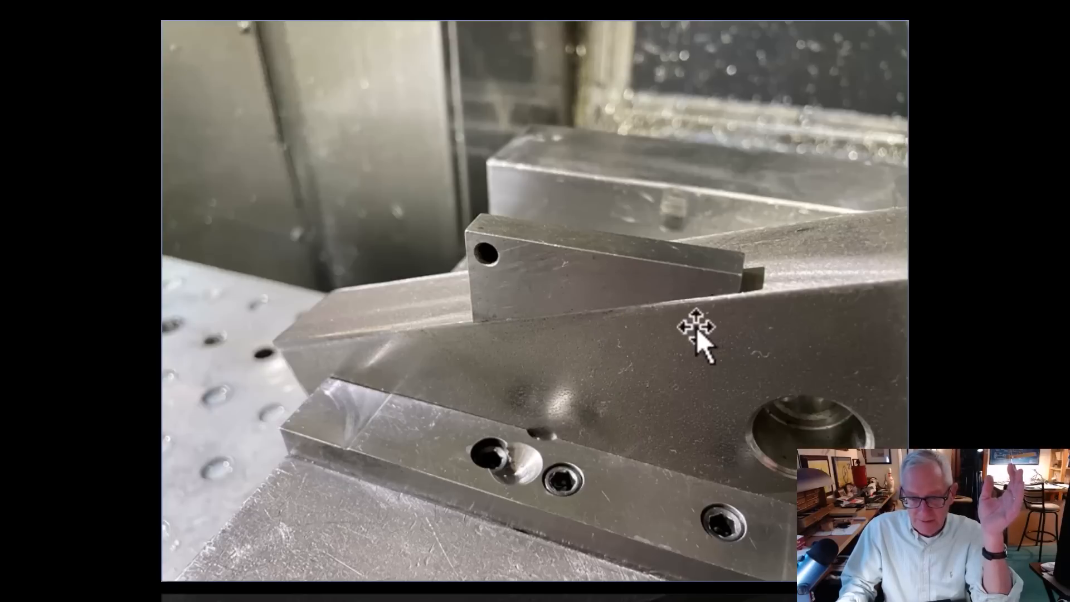
pyautogui.moveTo(618, 303)
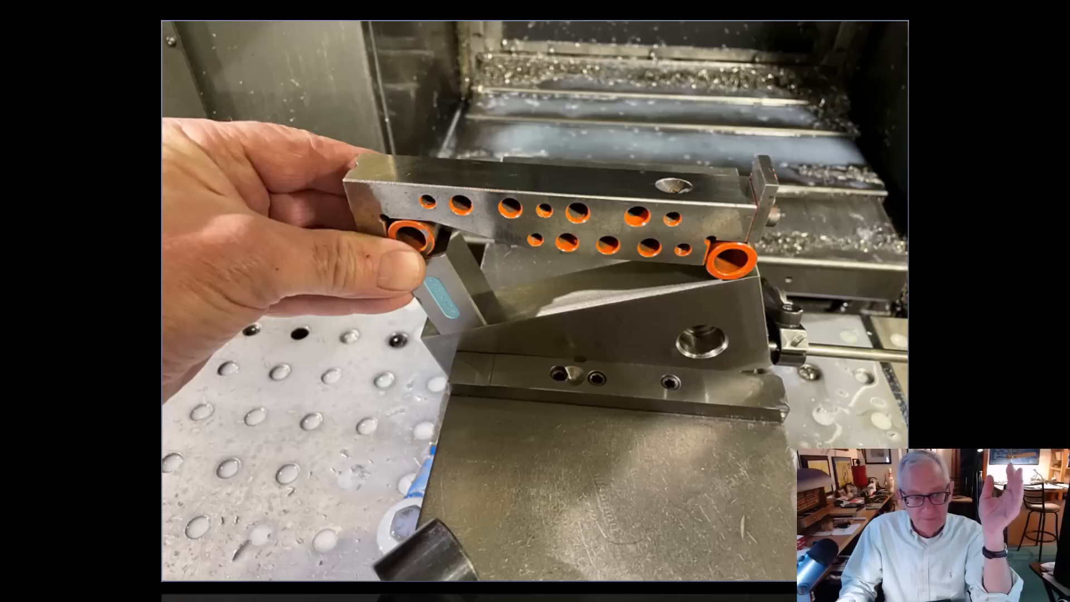
pyautogui.moveTo(273, 335)
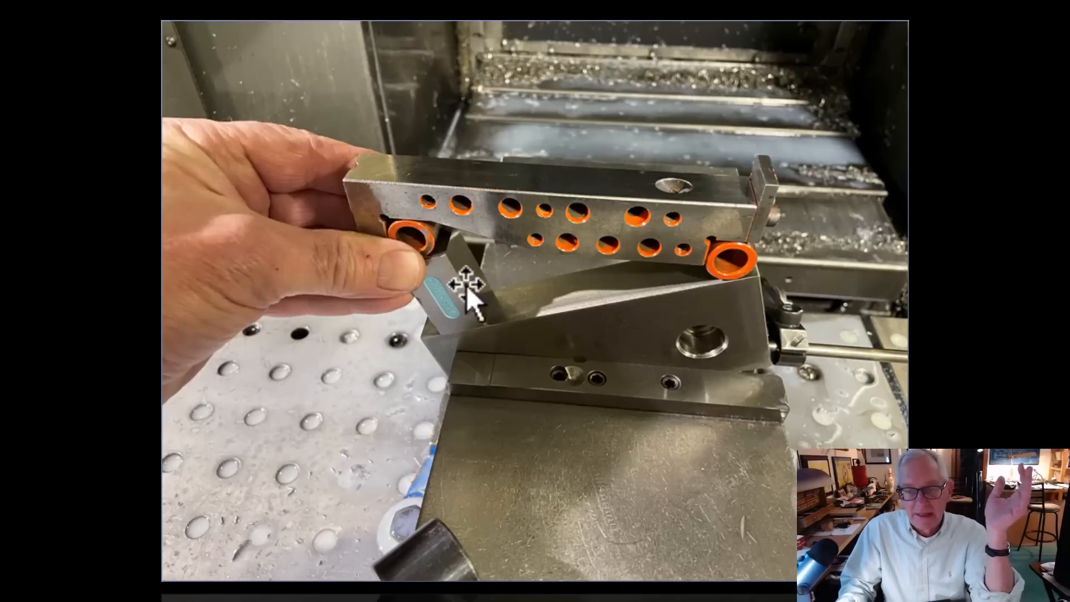
pyautogui.moveTo(612, 239)
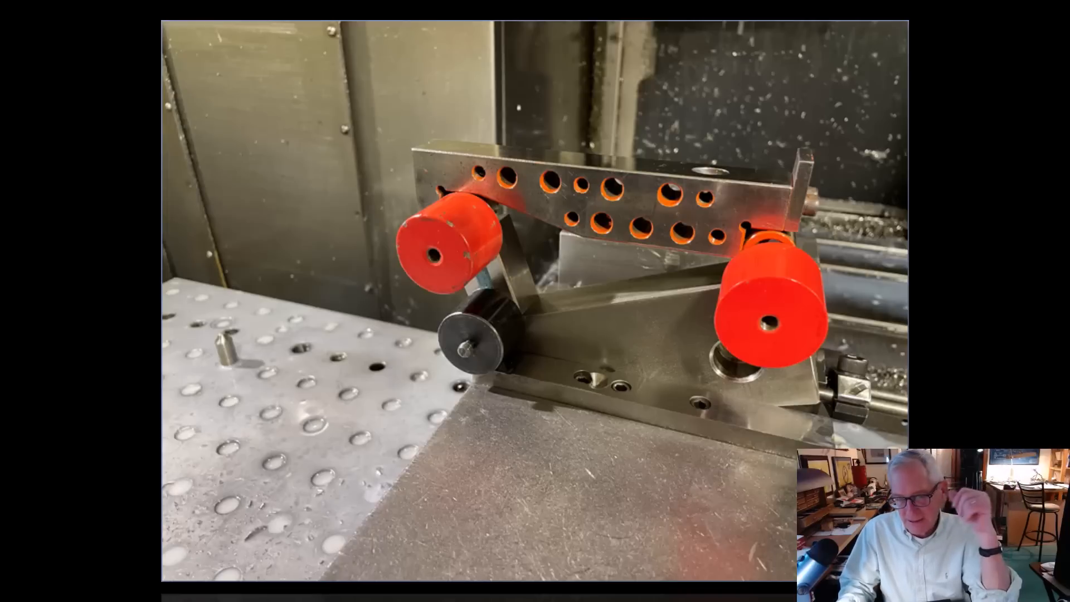
pyautogui.moveTo(358, 396)
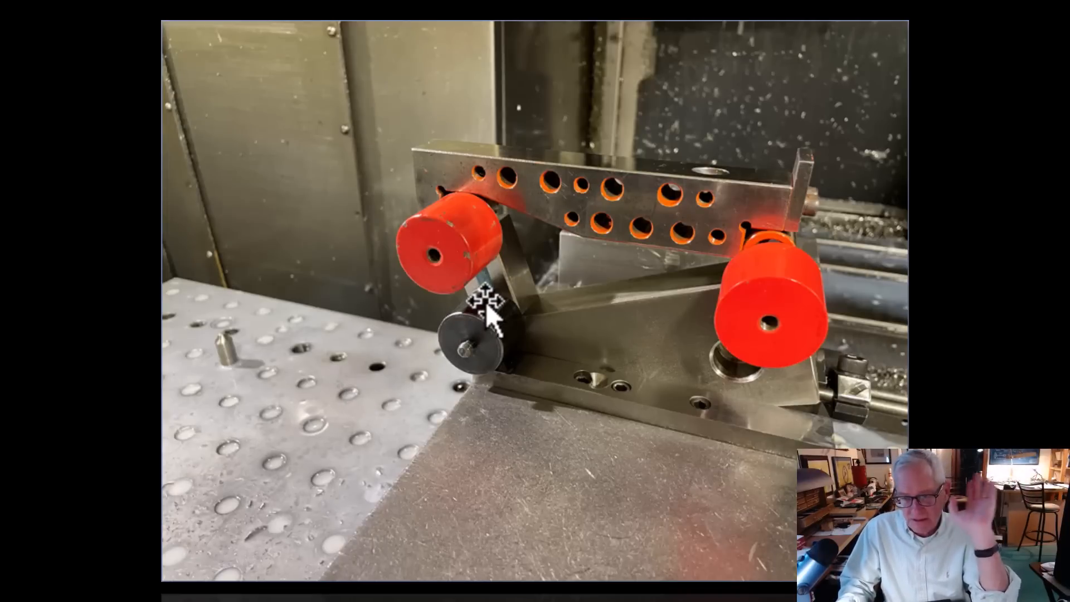
pyautogui.moveTo(526, 321)
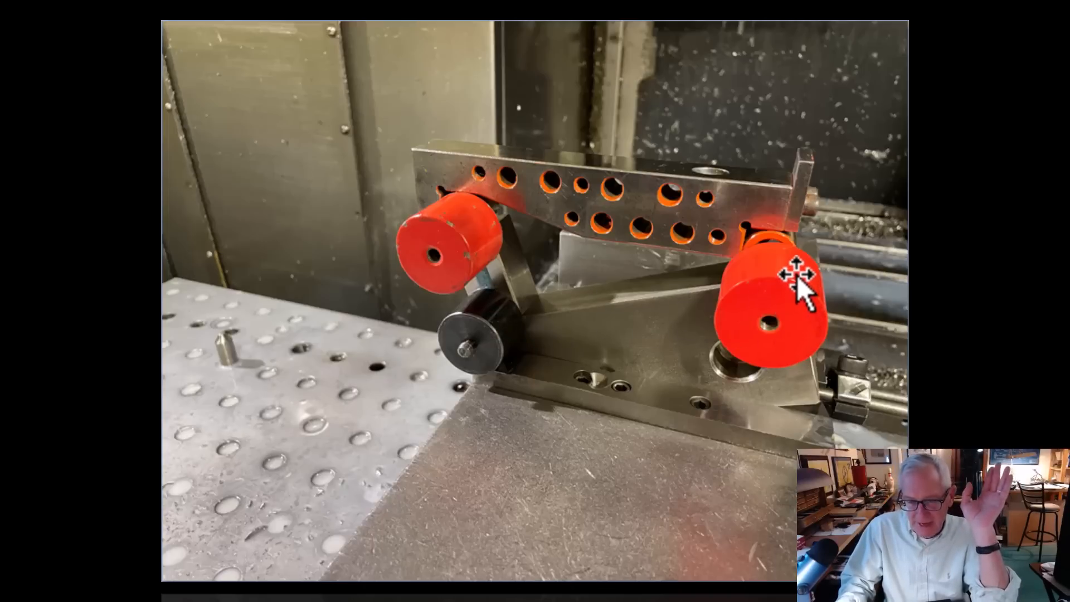
pyautogui.moveTo(751, 307)
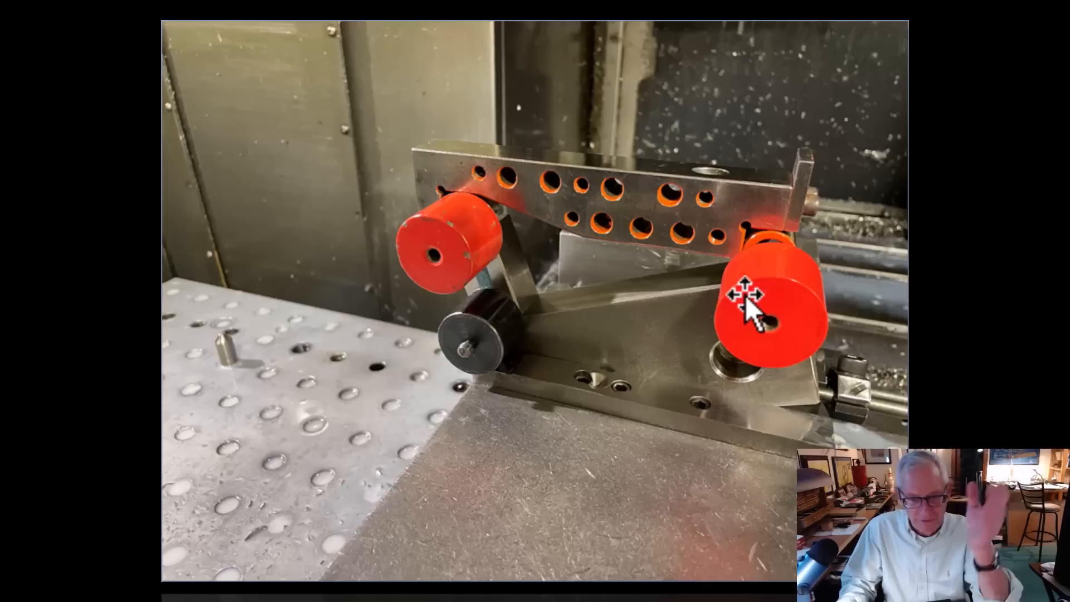
pyautogui.moveTo(597, 325)
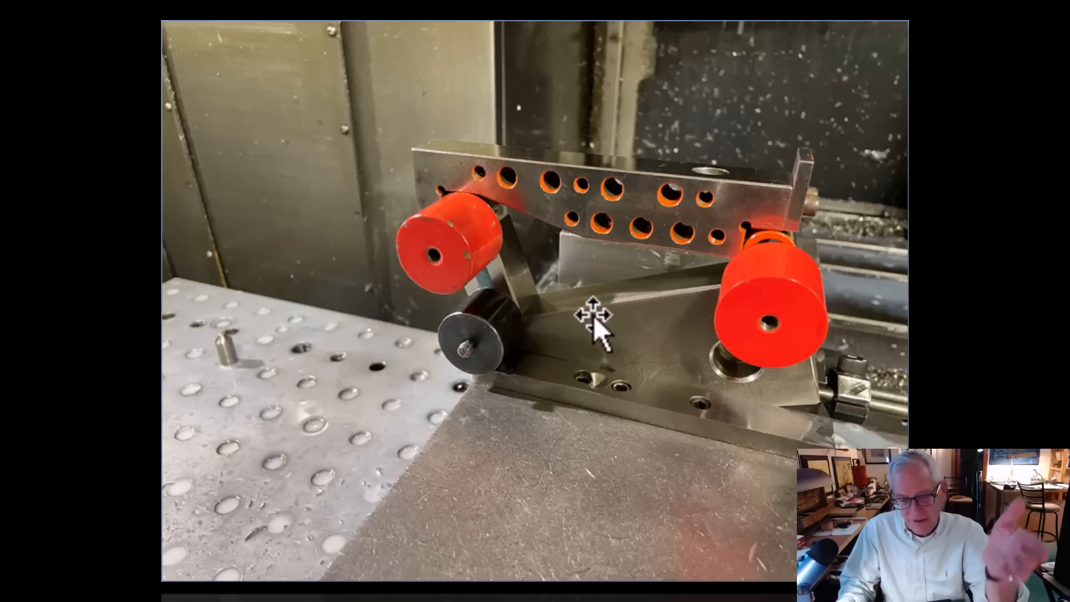
pyautogui.moveTo(791, 314)
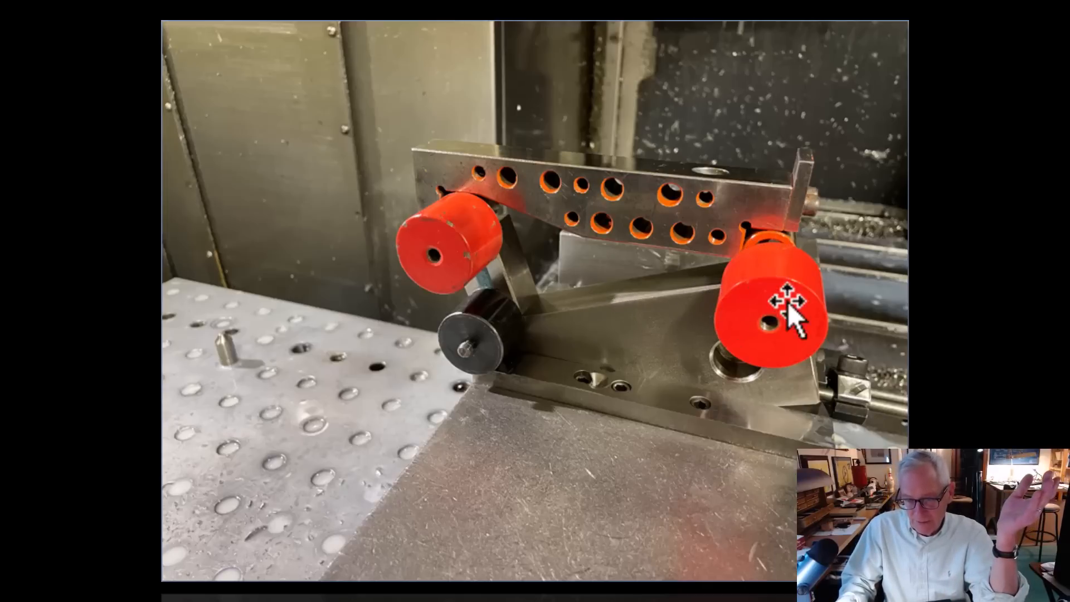
pyautogui.moveTo(505, 345)
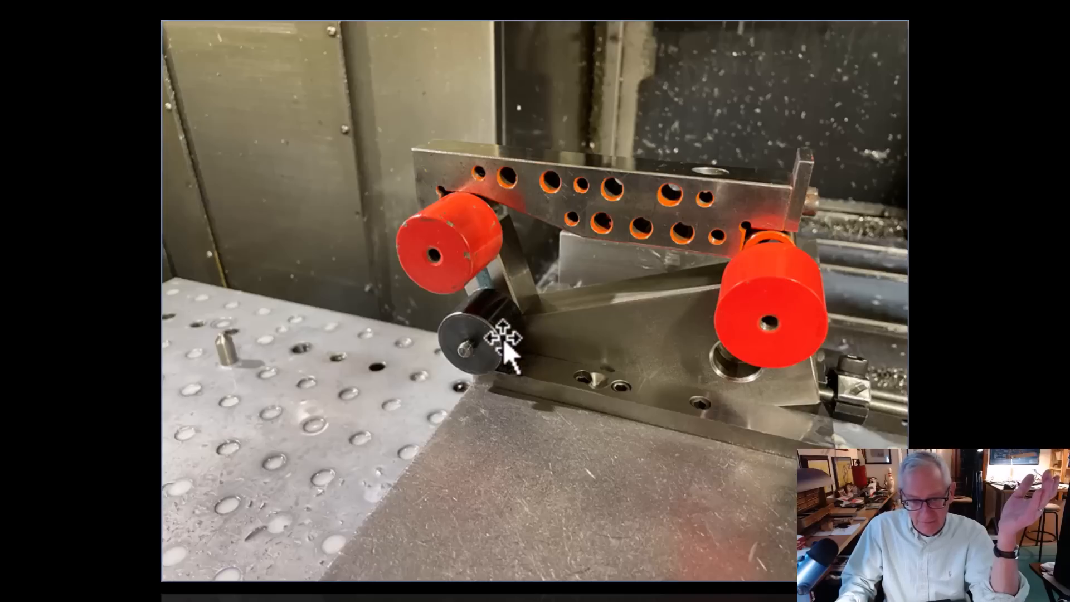
pyautogui.moveTo(466, 260)
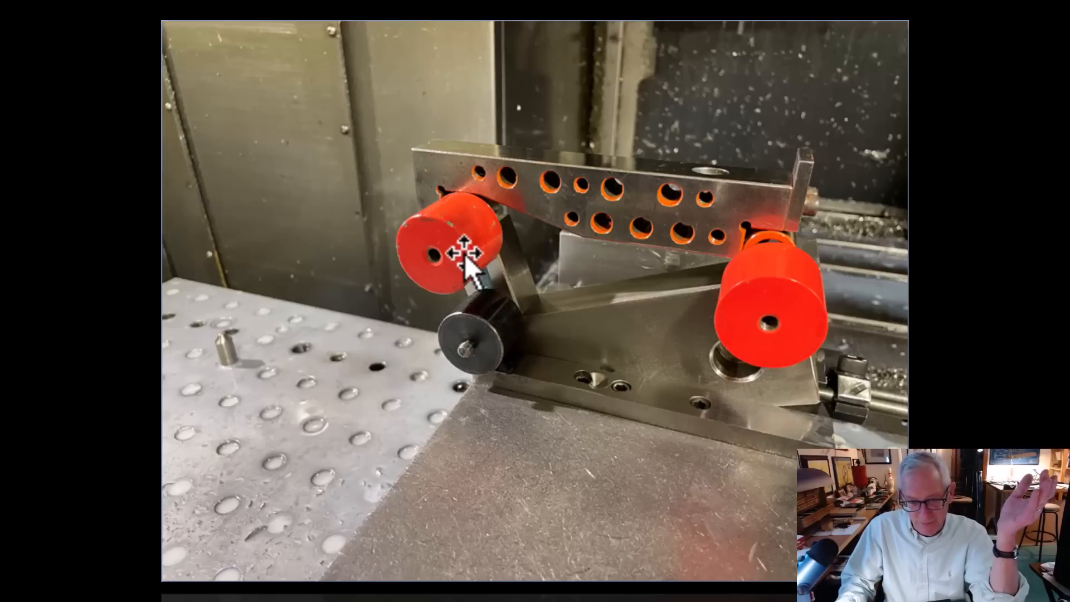
pyautogui.moveTo(479, 199)
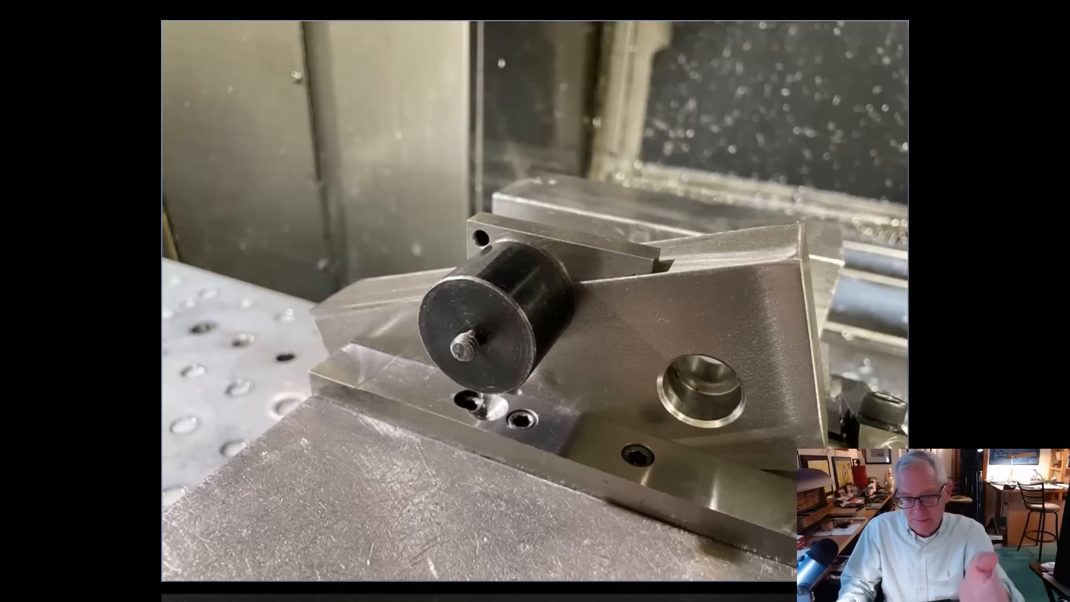
pyautogui.moveTo(591, 270)
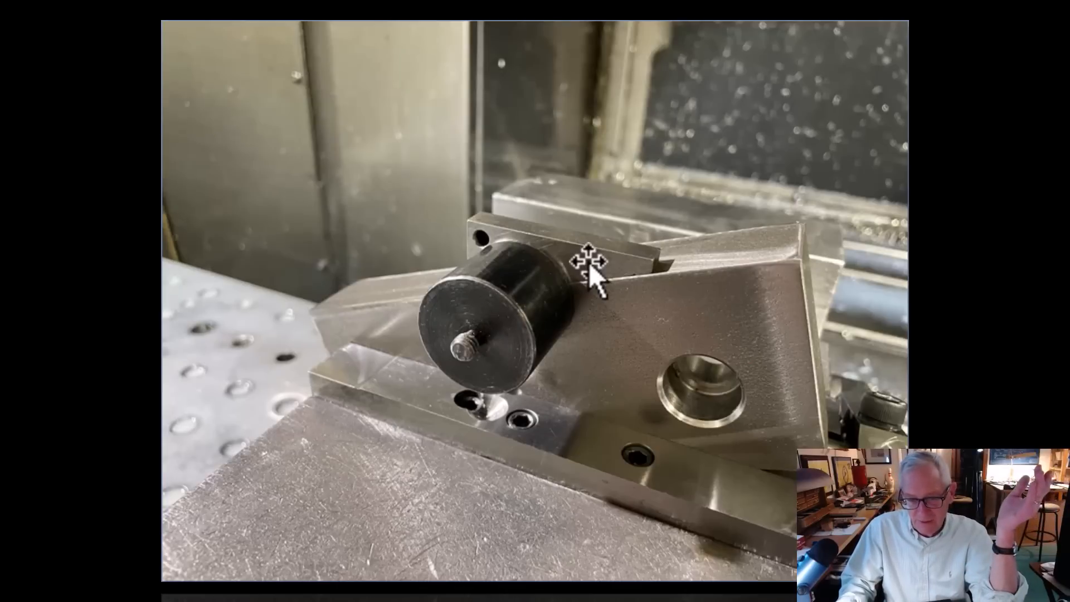
pyautogui.moveTo(533, 235)
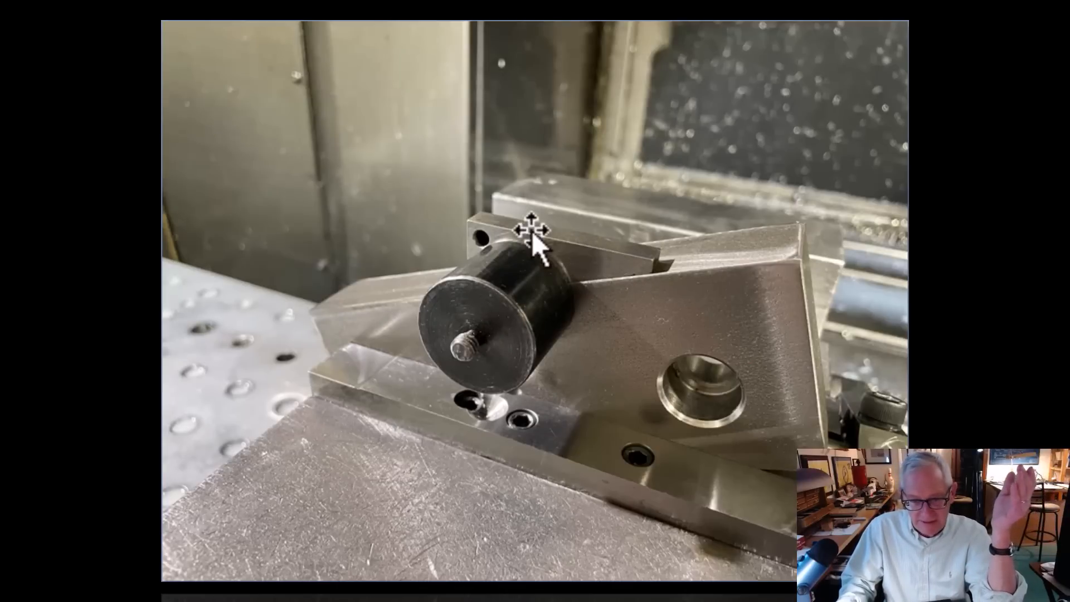
pyautogui.moveTo(606, 286)
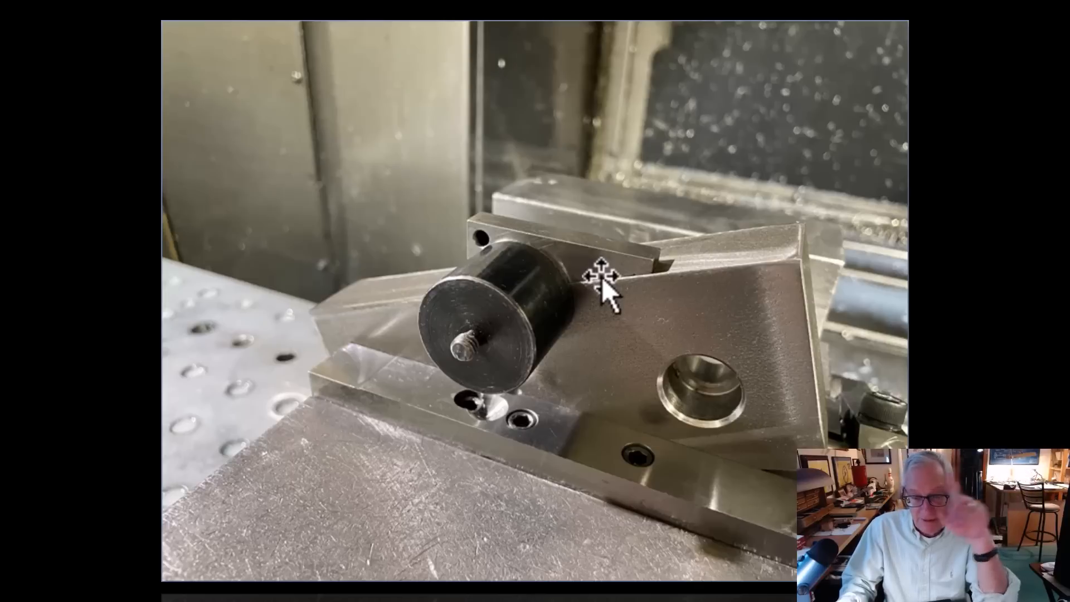
pyautogui.moveTo(734, 321)
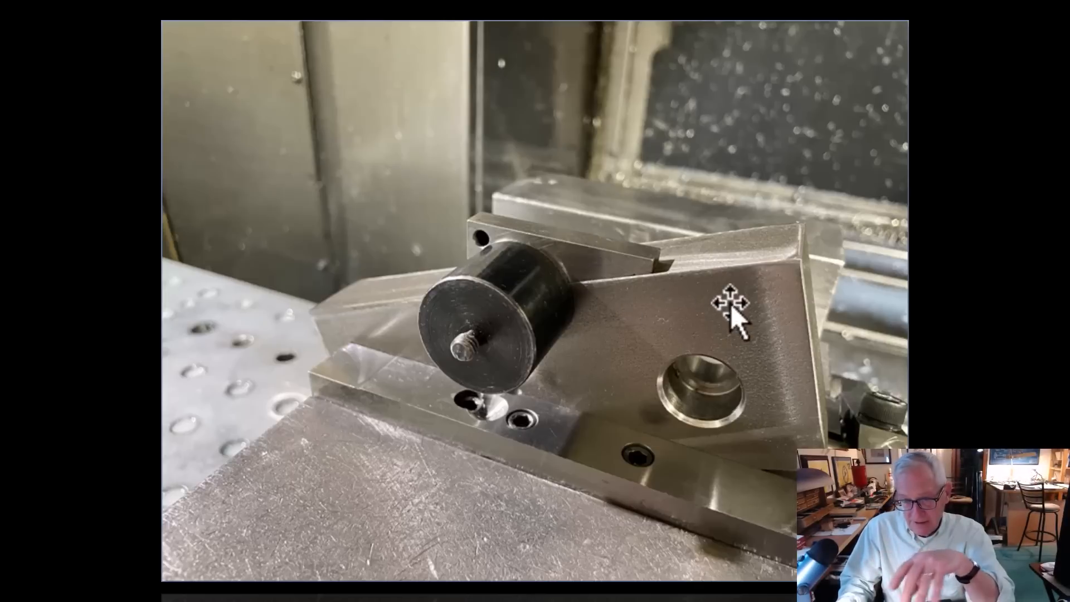
pyautogui.moveTo(534, 238)
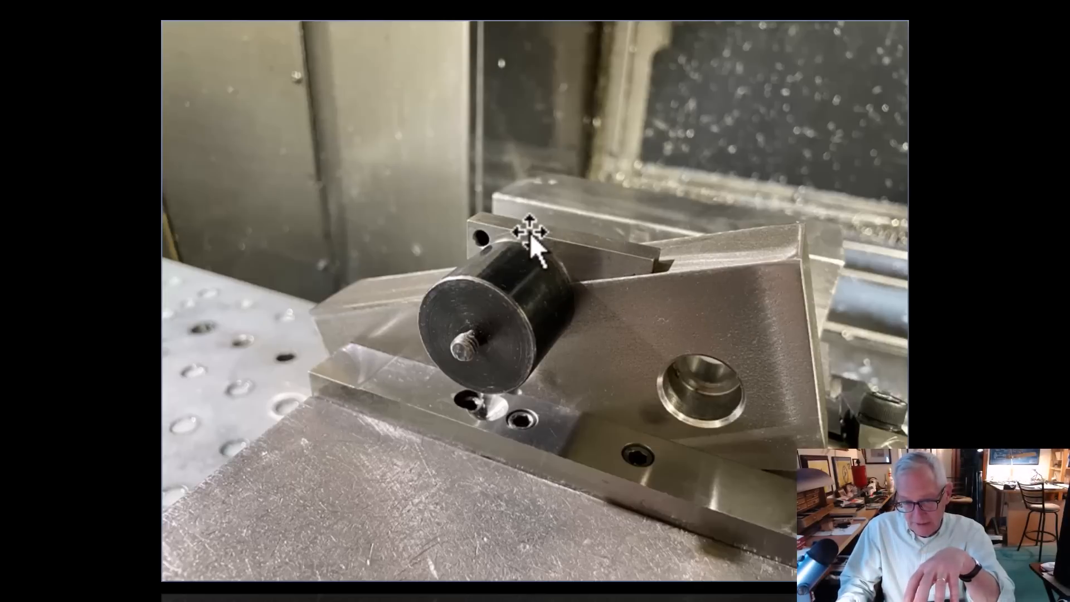
pyautogui.moveTo(611, 263)
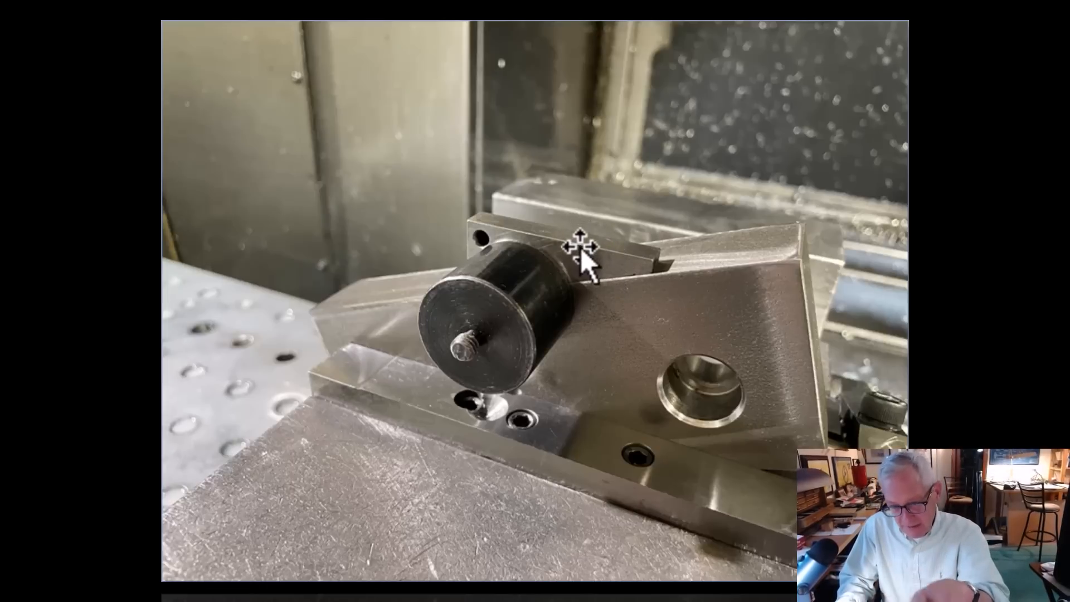
pyautogui.moveTo(601, 239)
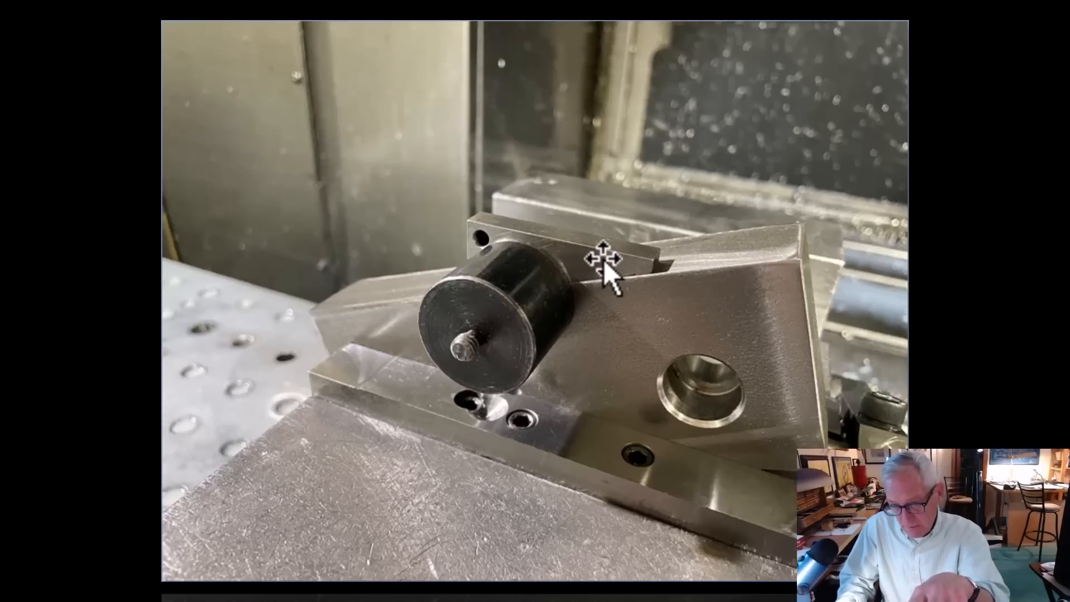
pyautogui.moveTo(569, 267)
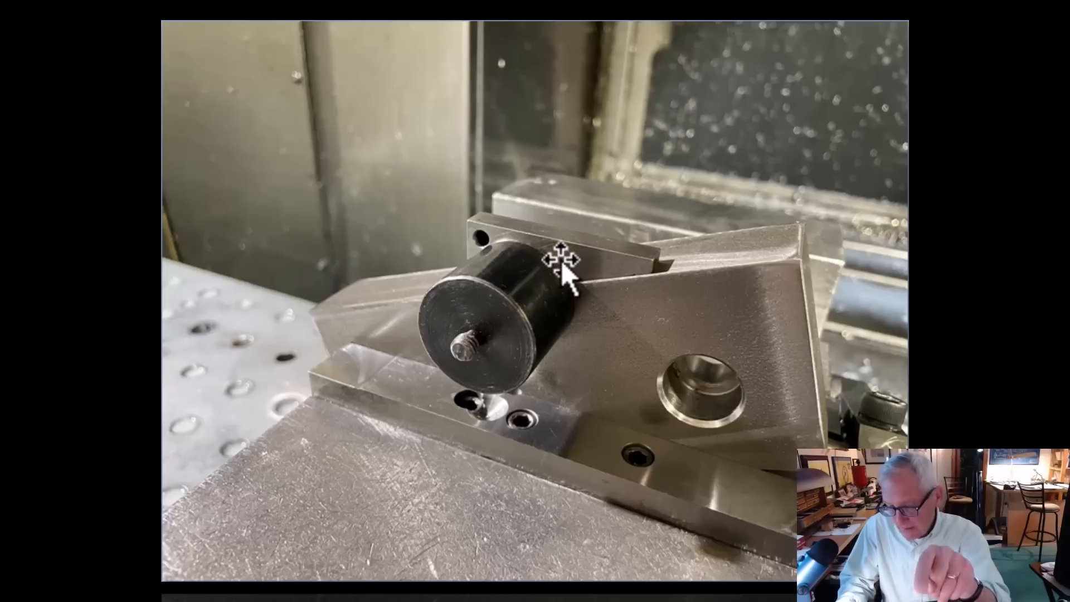
pyautogui.moveTo(578, 283)
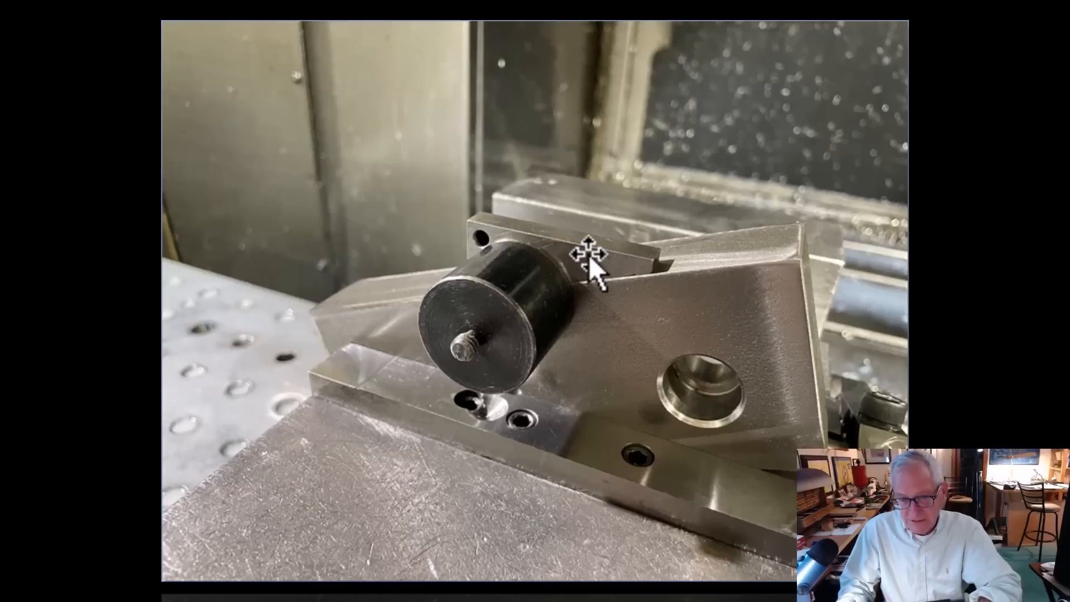
pyautogui.moveTo(610, 249)
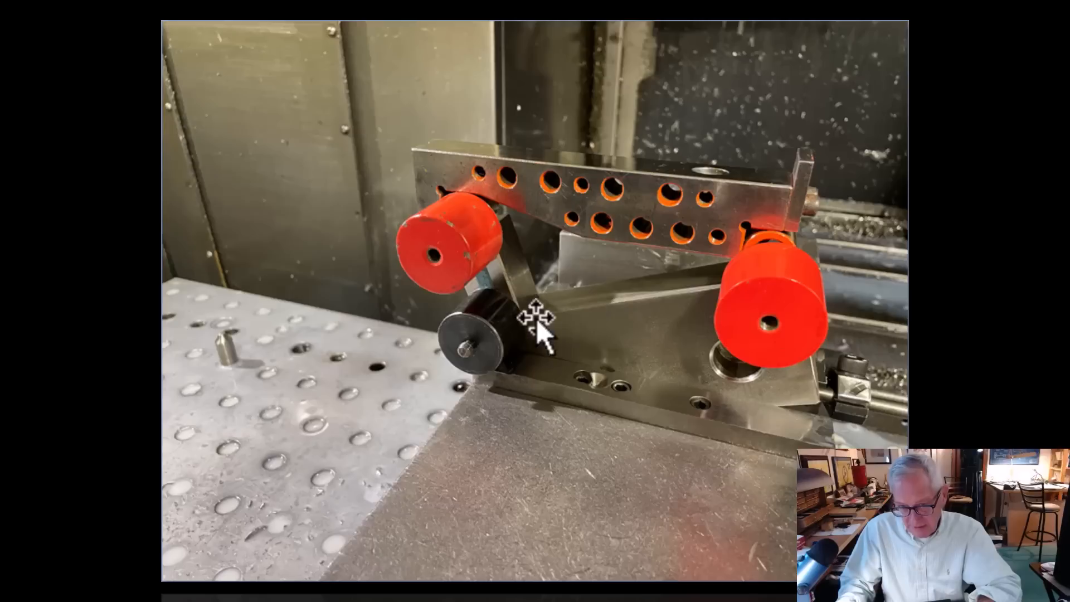
pyautogui.moveTo(665, 311)
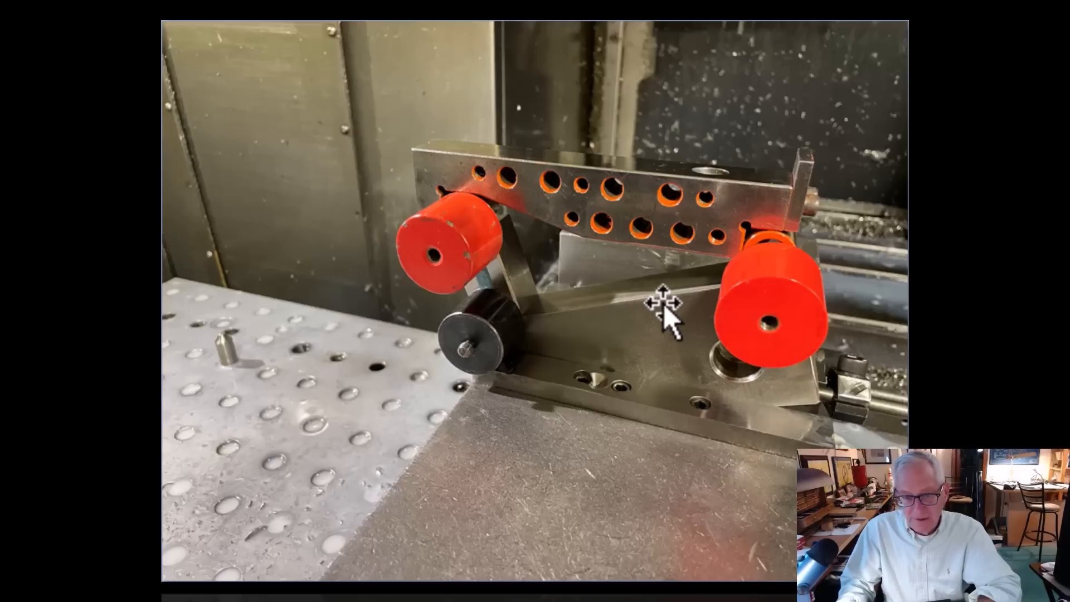